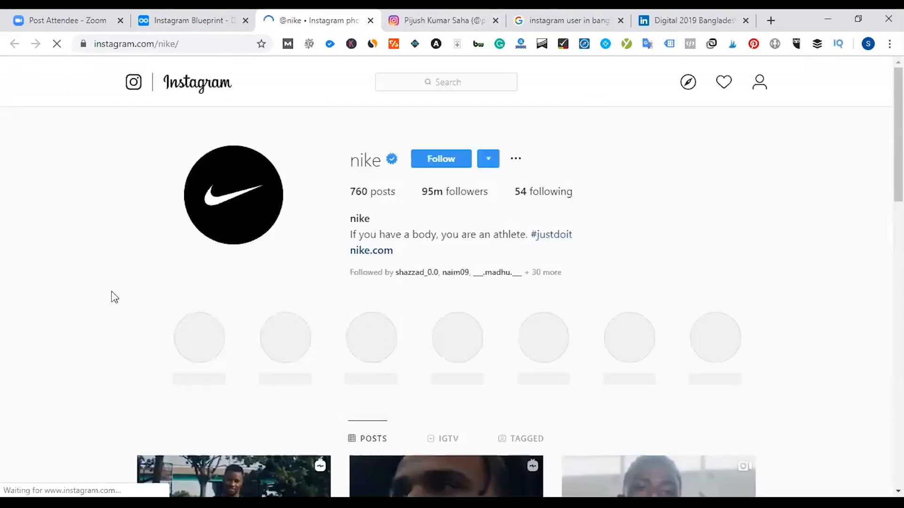
# Glance at the Blueprint notes, then open your own profile and scroll its quote-post grid
pyautogui.click(185, 20)
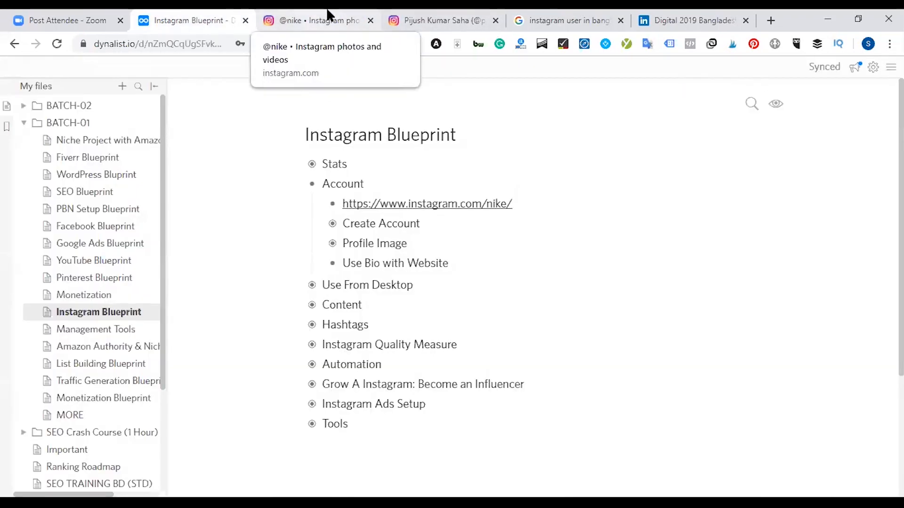
pyautogui.click(314, 21)
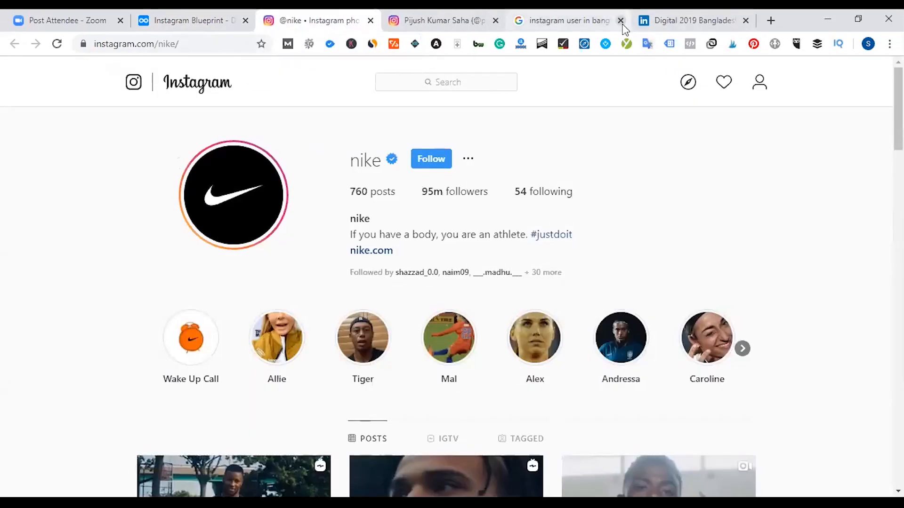
pyautogui.moveTo(596, 401)
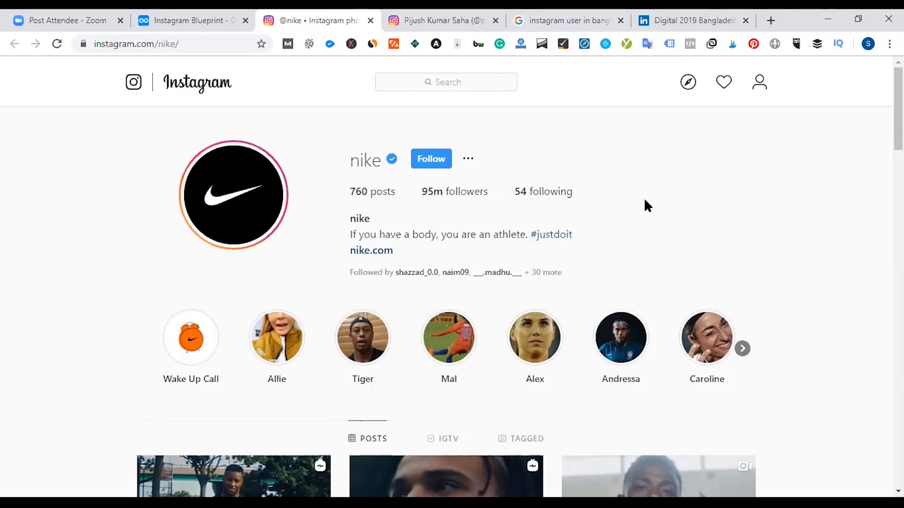
pyautogui.moveTo(546, 141)
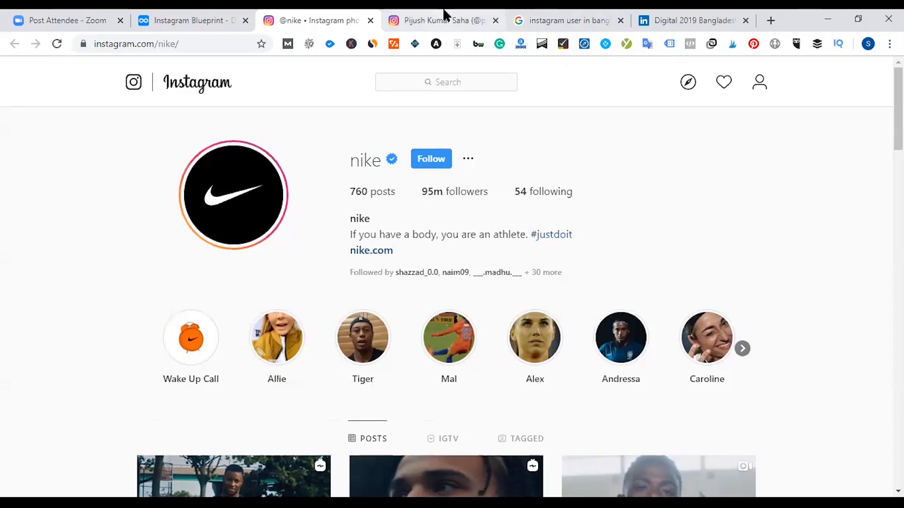
pyautogui.click(442, 20)
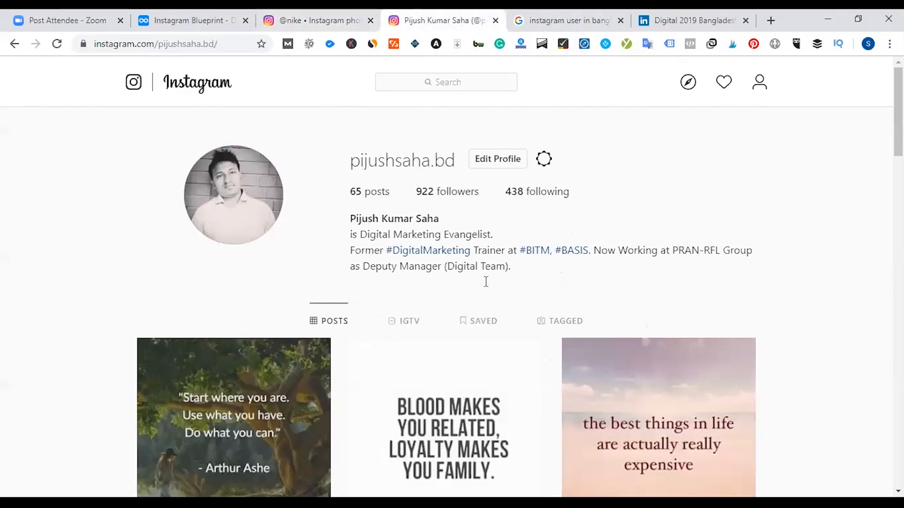
pyautogui.moveTo(420, 143)
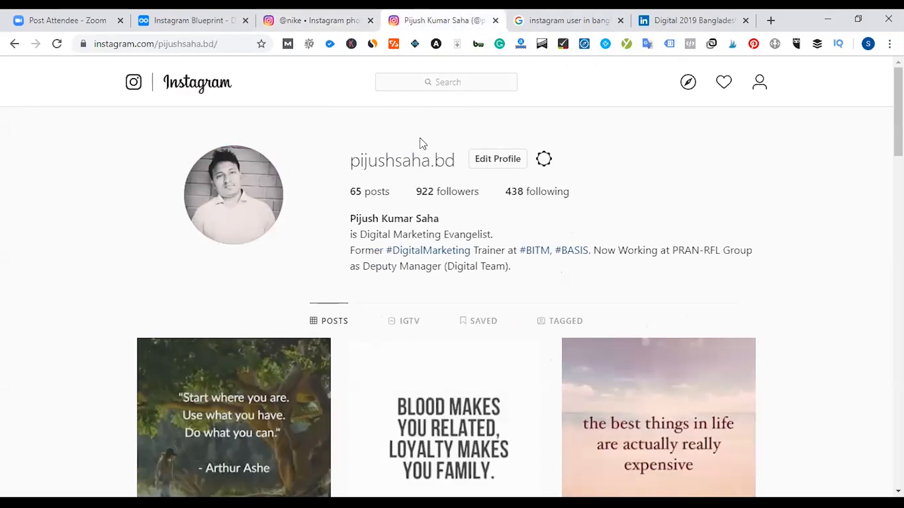
pyautogui.moveTo(416, 267)
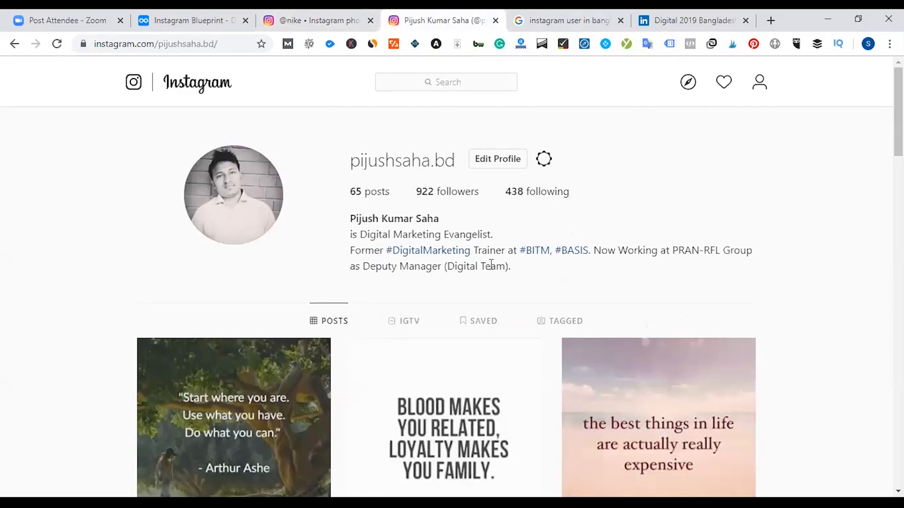
pyautogui.scroll(-3)
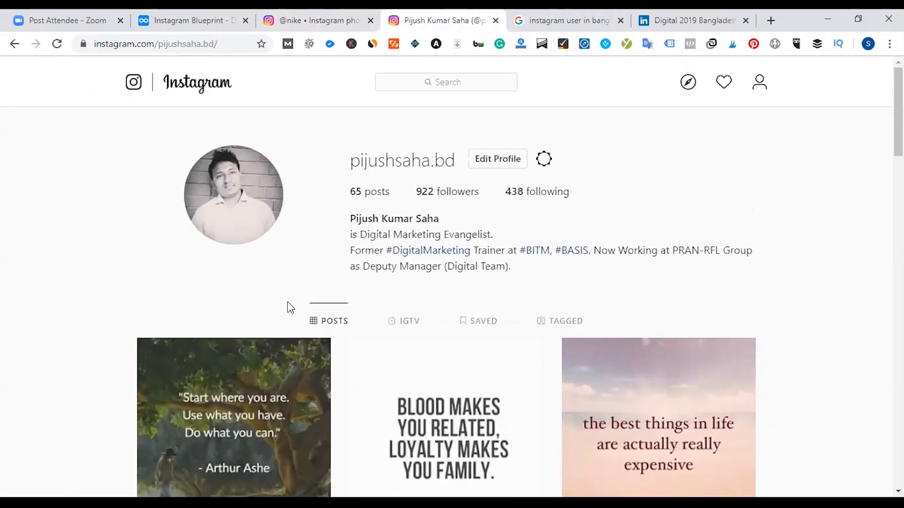
pyautogui.scroll(-3)
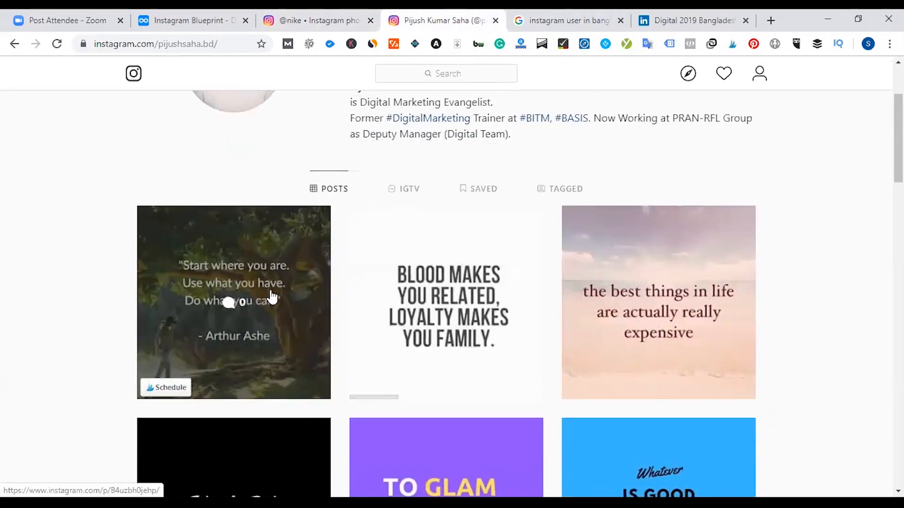
pyautogui.scroll(3)
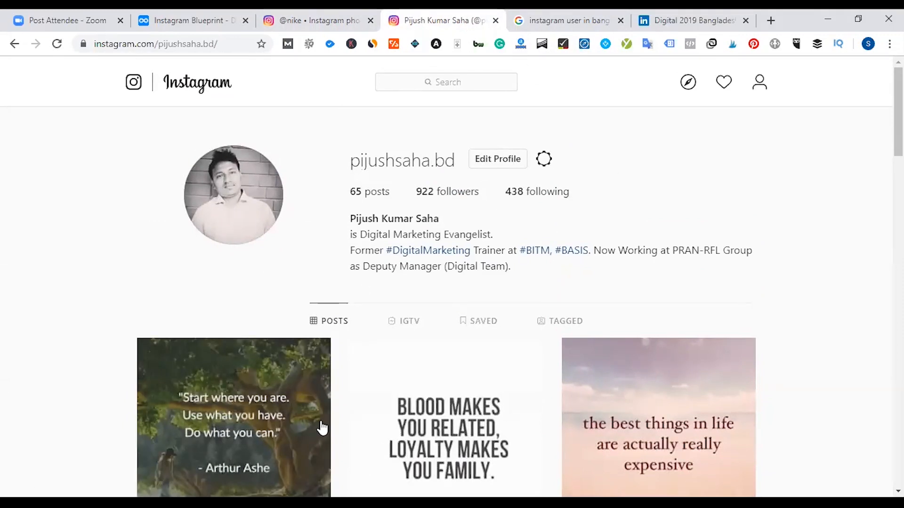
pyautogui.moveTo(328, 254)
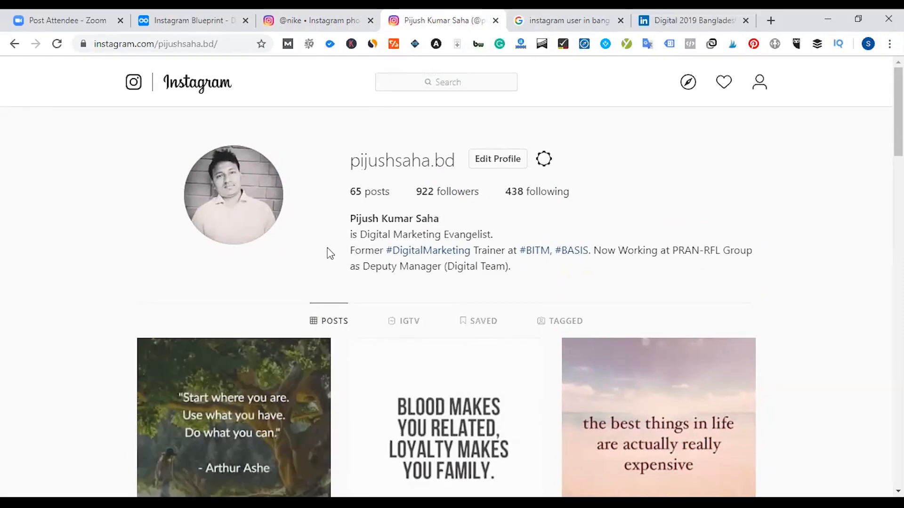
pyautogui.scroll(-3)
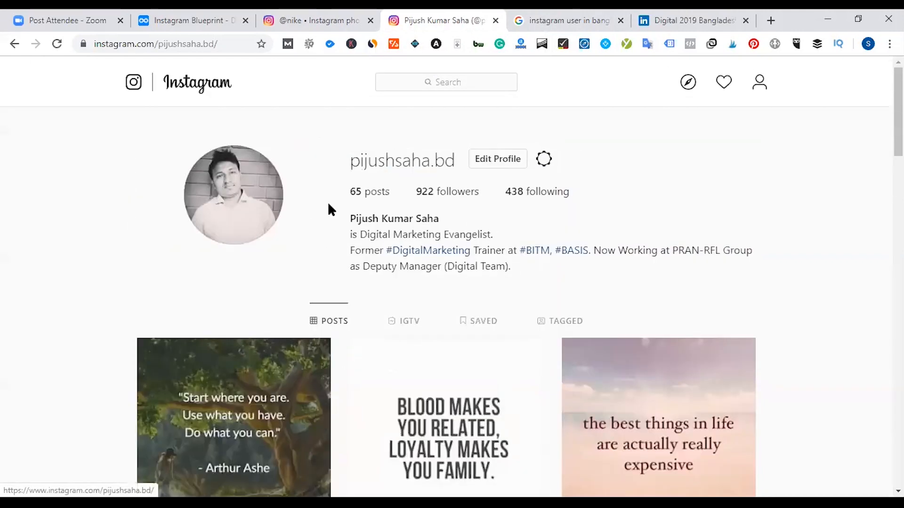
pyautogui.moveTo(322, 222)
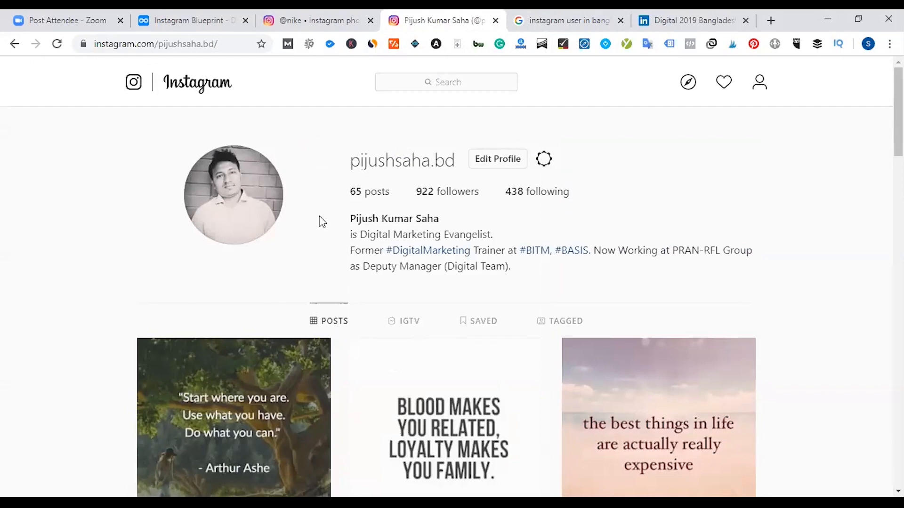
pyautogui.moveTo(328, 268)
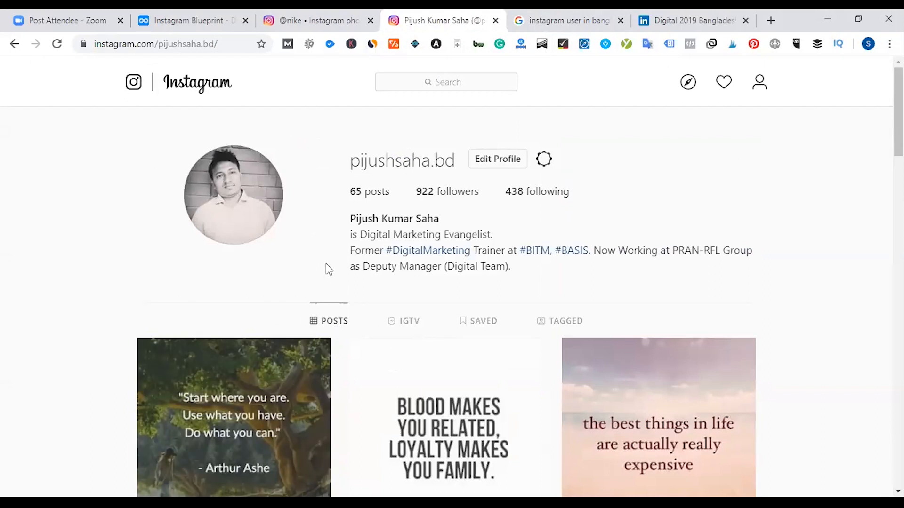
pyautogui.moveTo(339, 294)
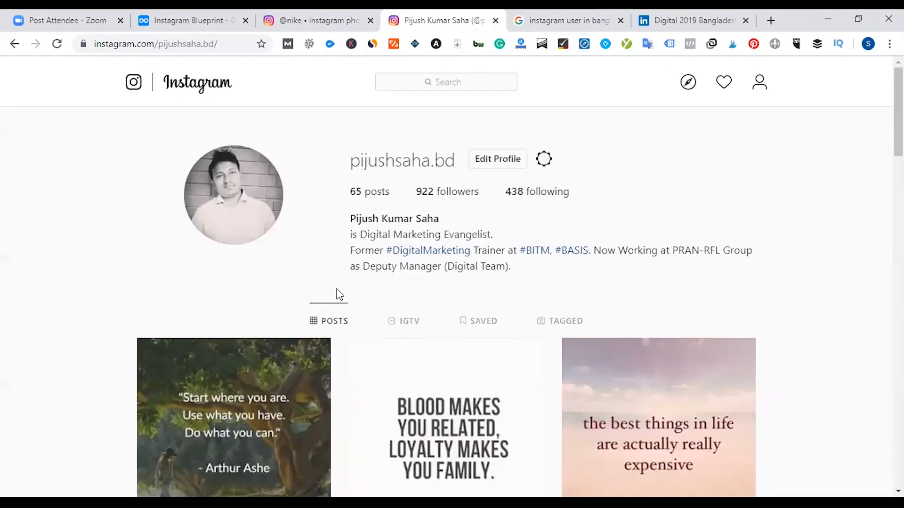
pyautogui.moveTo(382, 281)
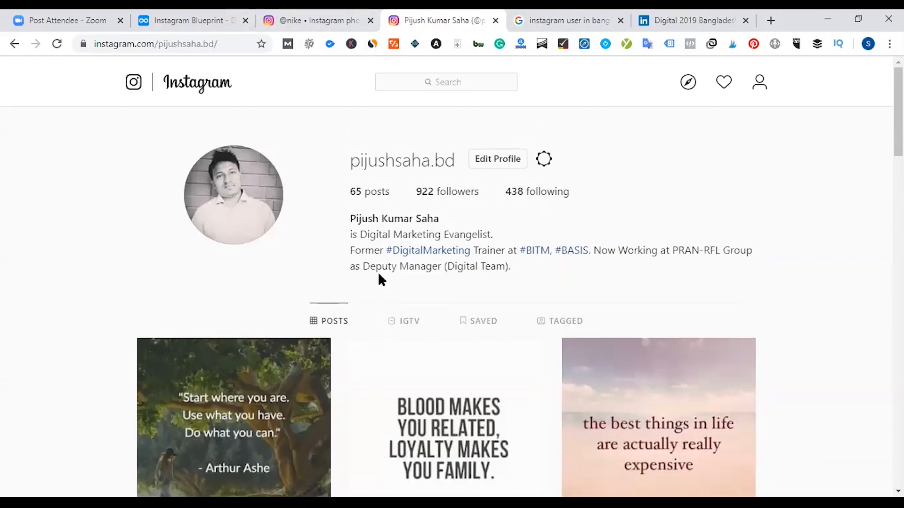
pyautogui.moveTo(300, 276)
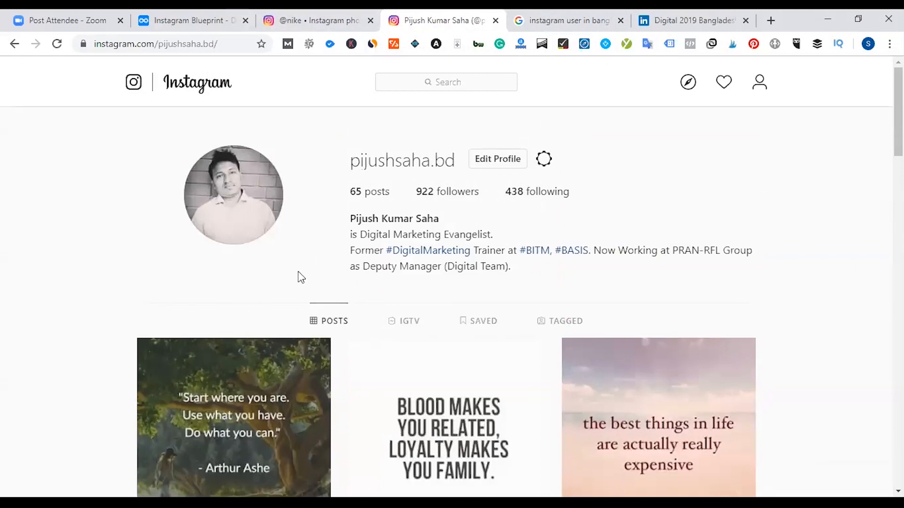
pyautogui.moveTo(198, 23)
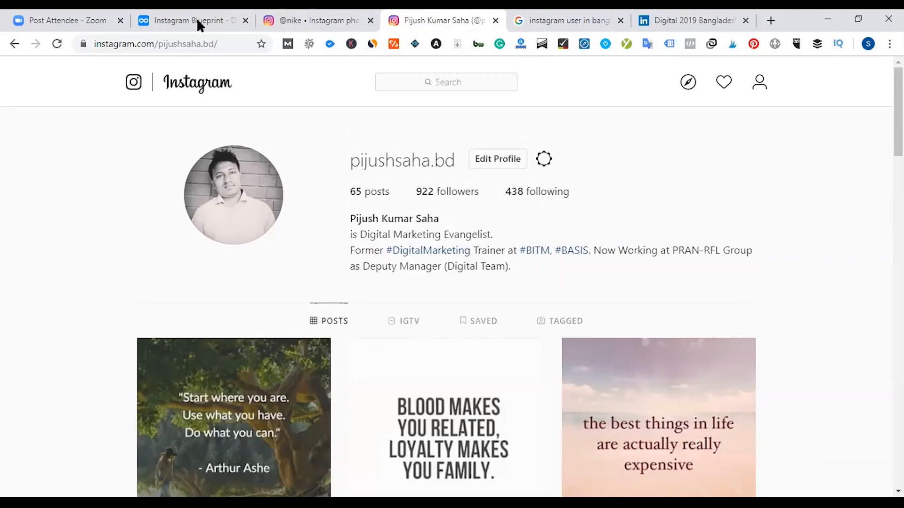
# Open Chrome DevTools from the page's right-click menu
pyautogui.rightClick(173, 121)
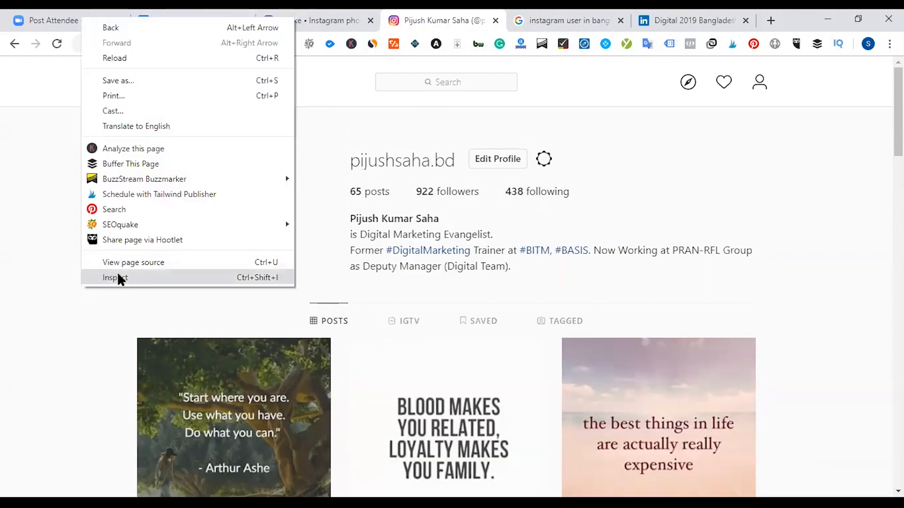
pyautogui.click(114, 277)
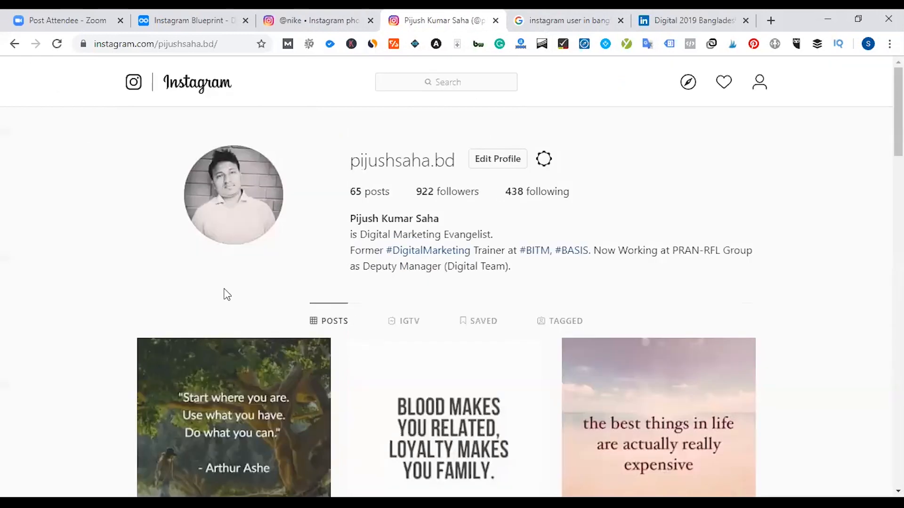
pyautogui.rightClick(226, 294)
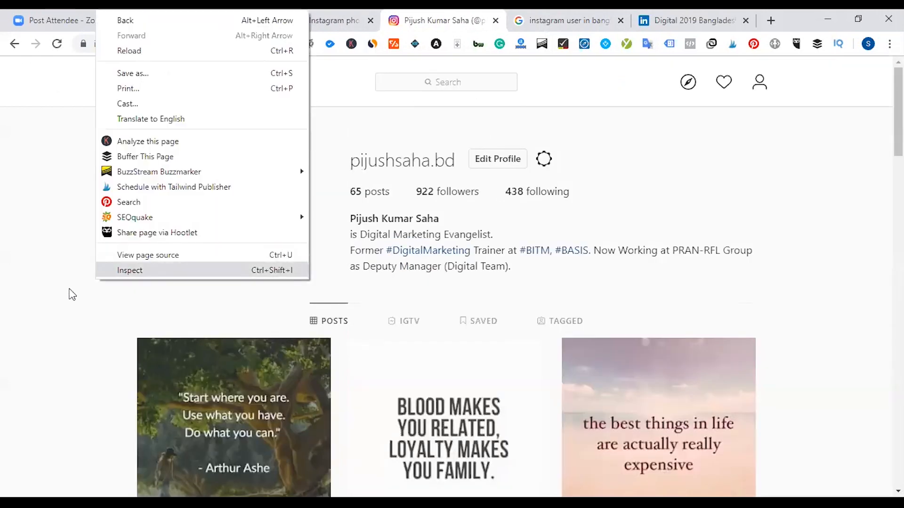
pyautogui.click(129, 270)
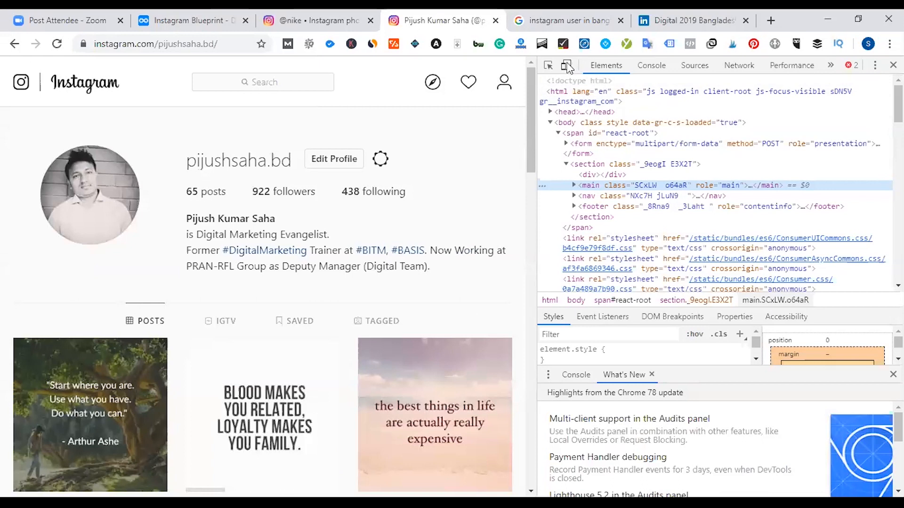
pyautogui.moveTo(567, 65)
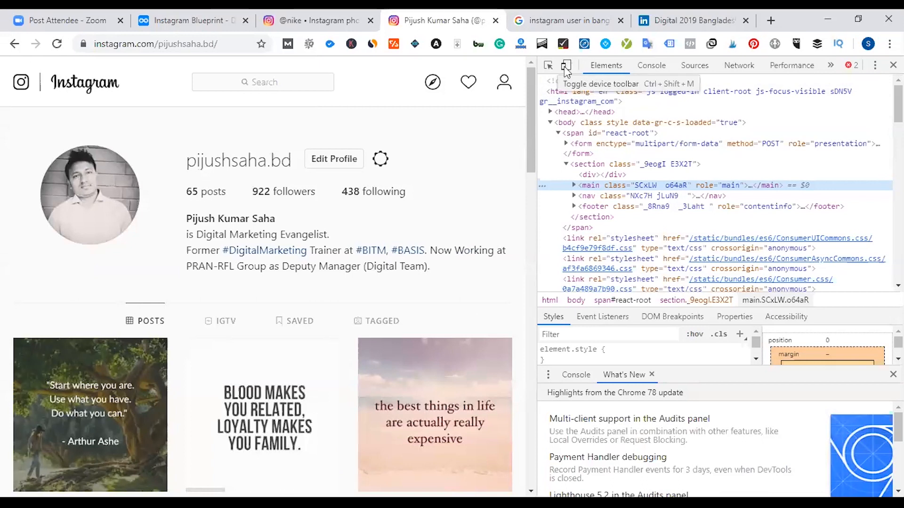
# Turn on device emulation as a Galaxy S5 to get Instagram's mobile layout
pyautogui.click(565, 65)
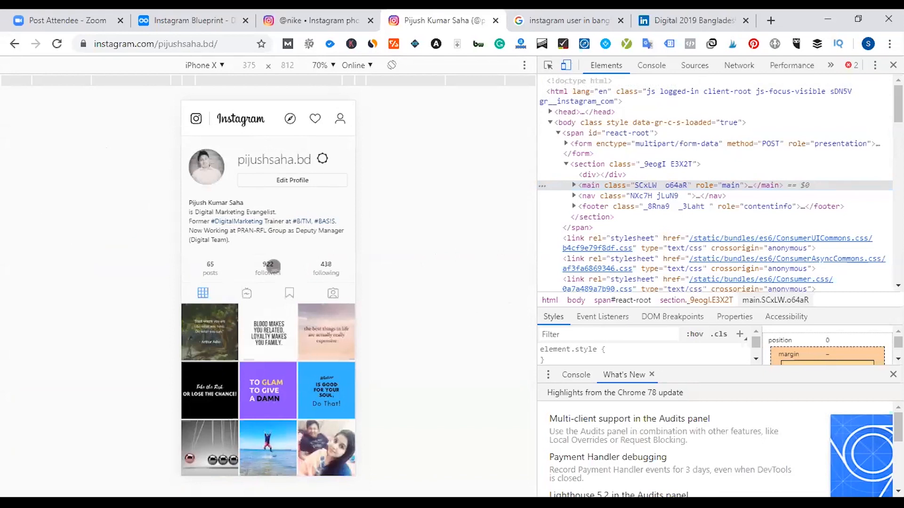
pyautogui.click(206, 65)
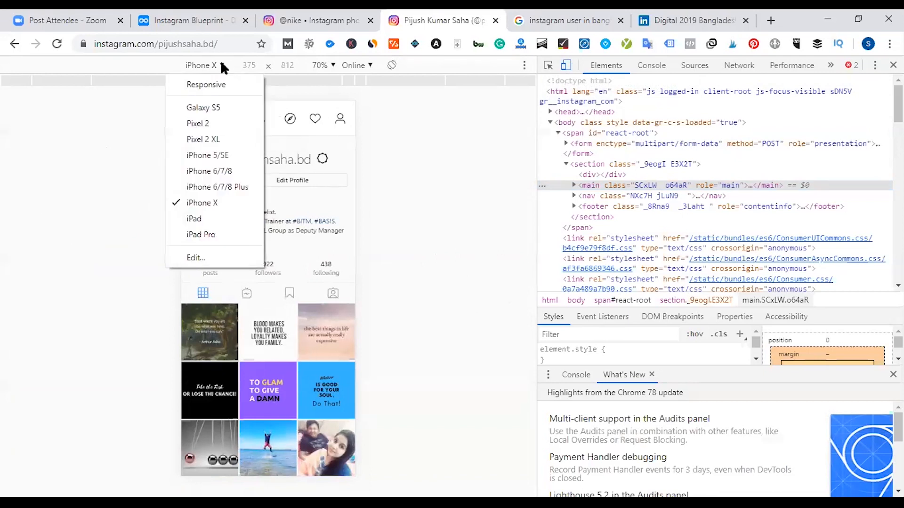
pyautogui.click(203, 107)
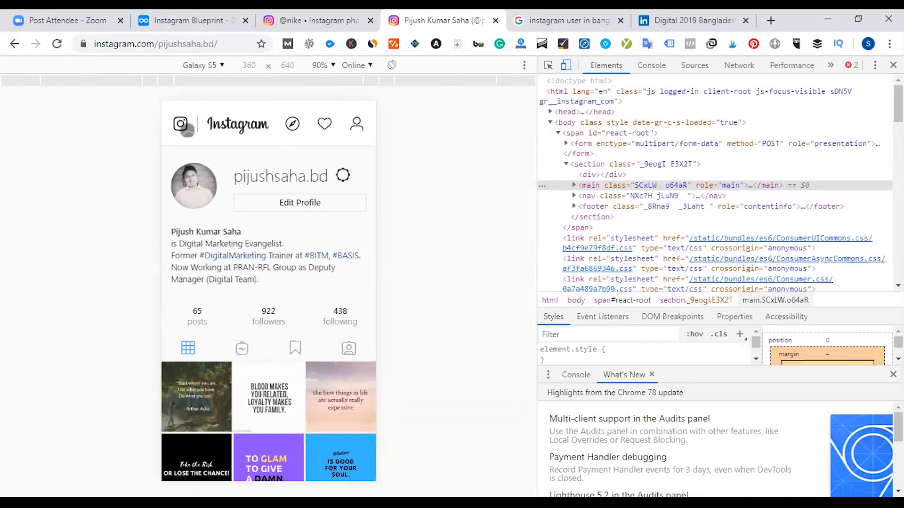
pyautogui.scroll(-3)
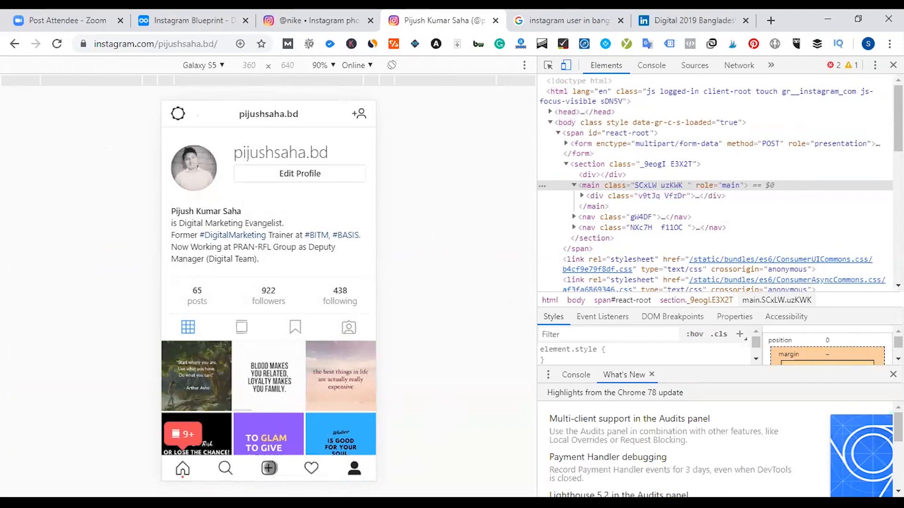
pyautogui.moveTo(726, 12)
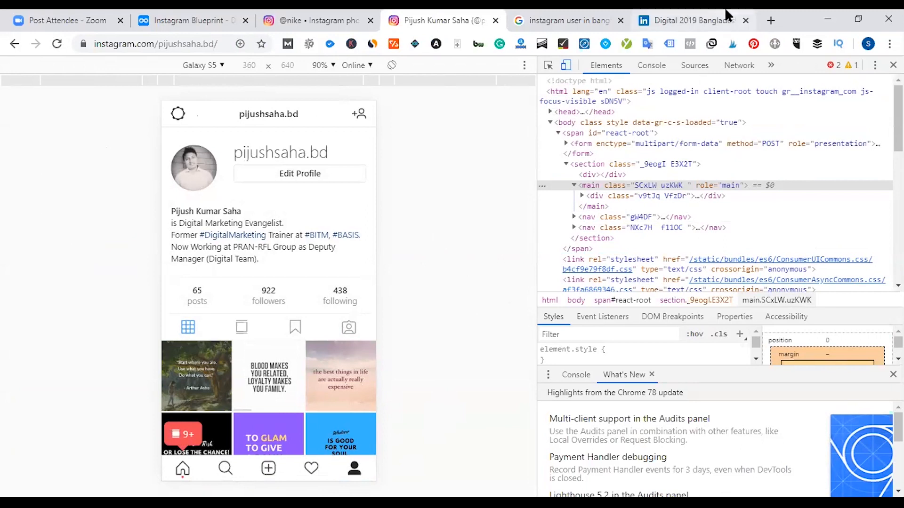
# Start a new post using the Screenshot_1 image
pyautogui.click(689, 21)
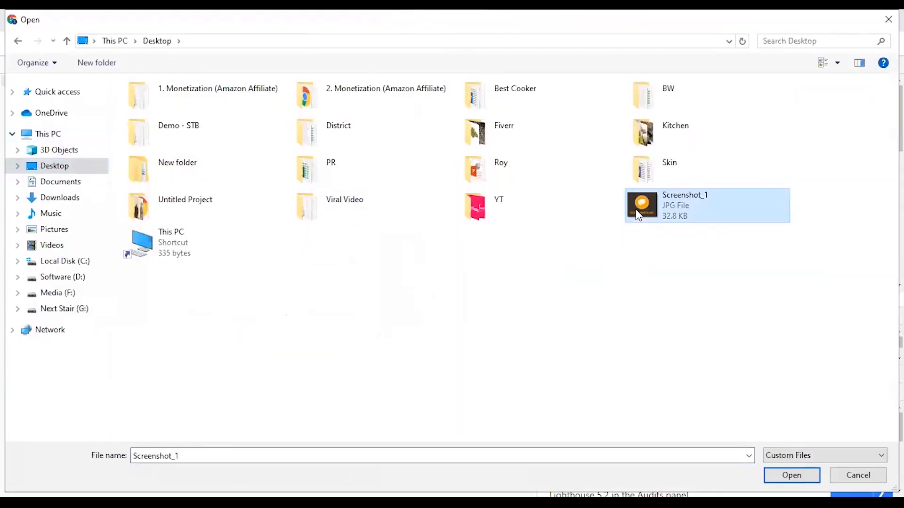
pyautogui.click(792, 475)
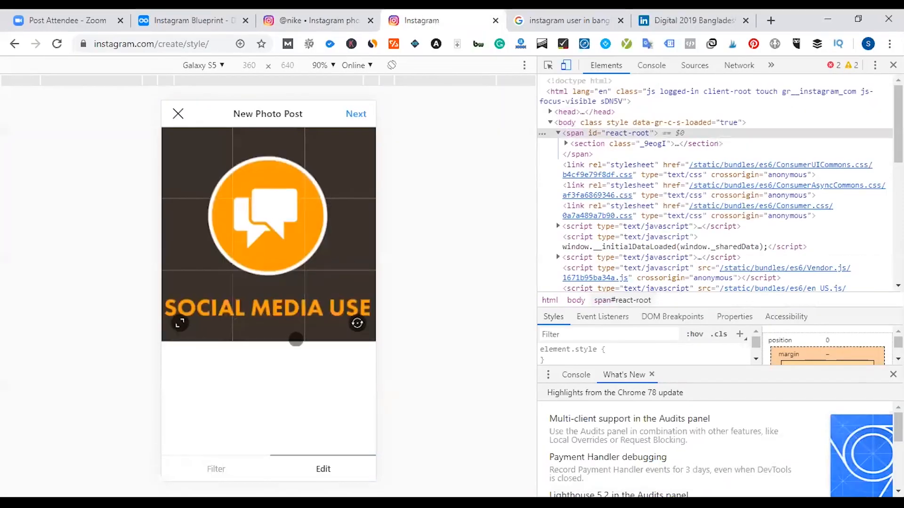
pyautogui.click(356, 114)
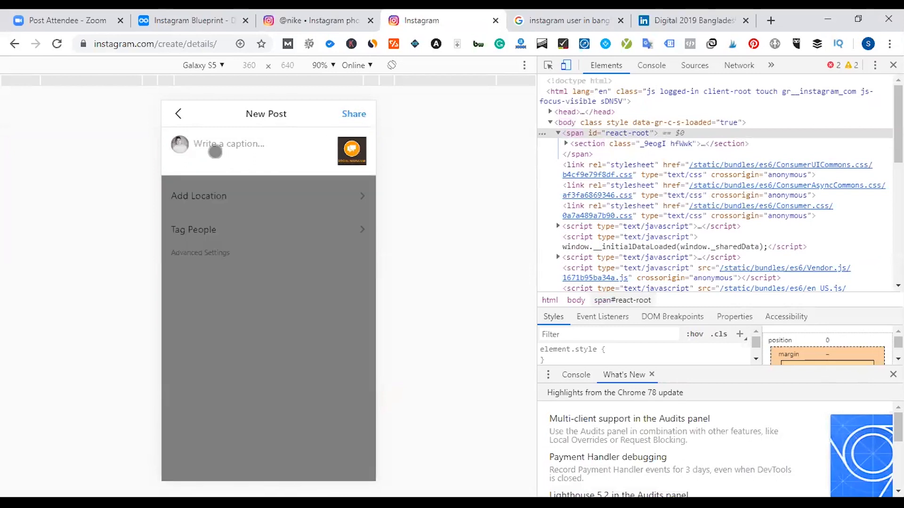
# Caption it with #socialmediamarketing and #socialmedia, share it, and view the profile
pyautogui.write('#SocialM')
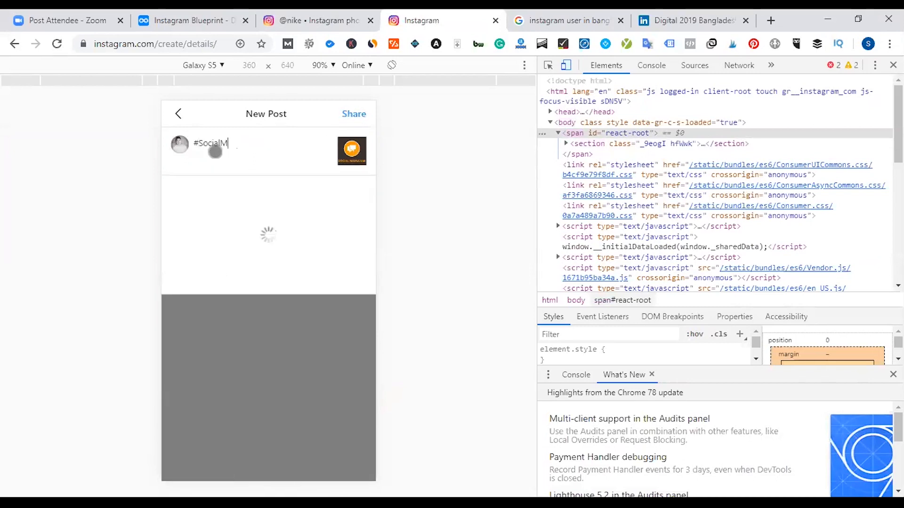
pyautogui.press('Backspace')
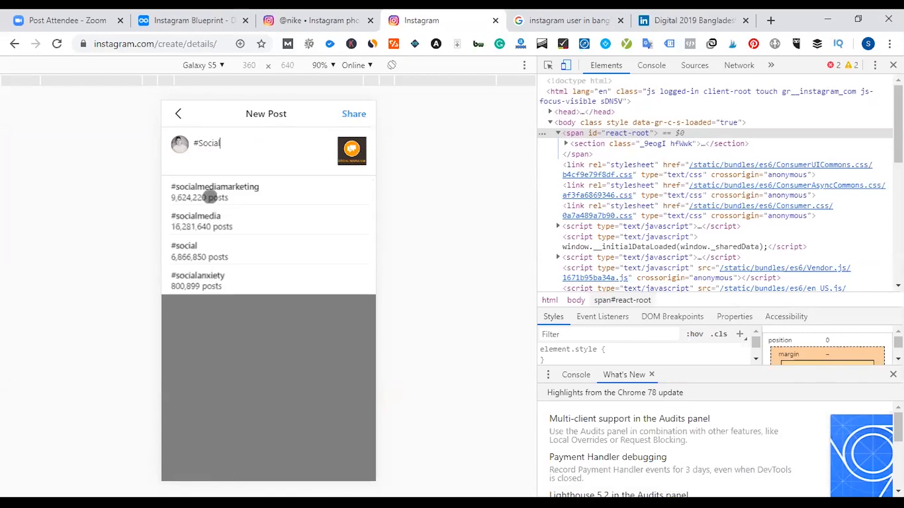
pyautogui.click(215, 191)
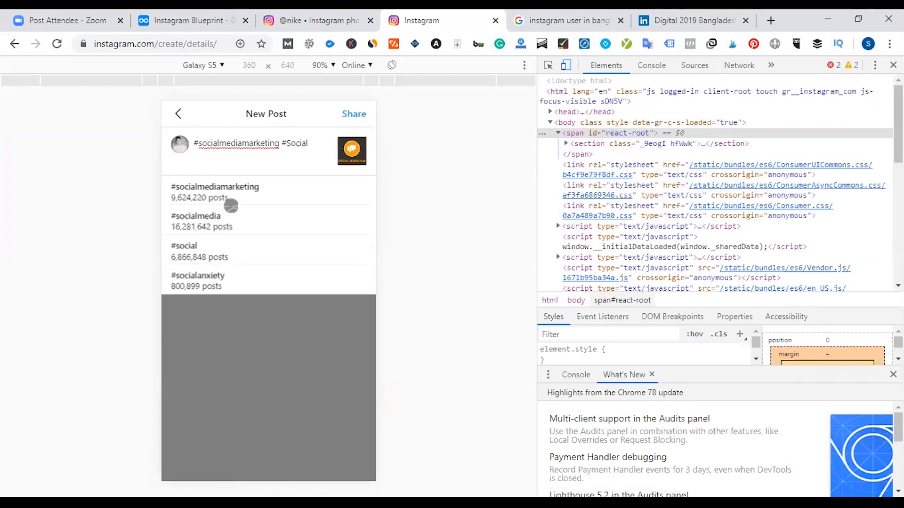
pyautogui.click(195, 222)
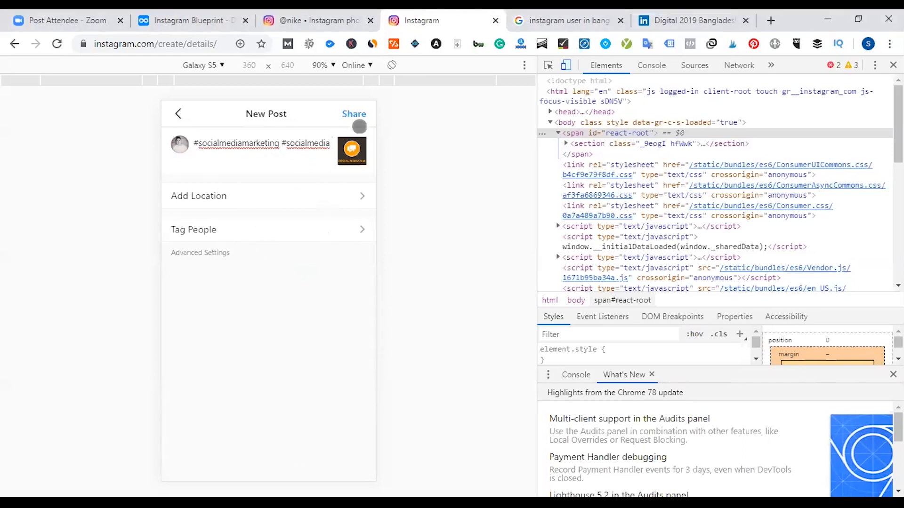
pyautogui.click(353, 114)
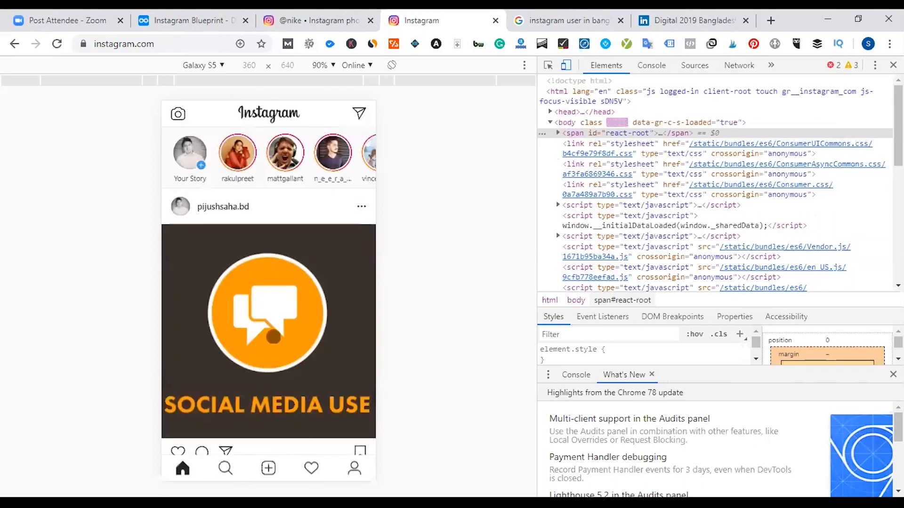
pyautogui.click(354, 468)
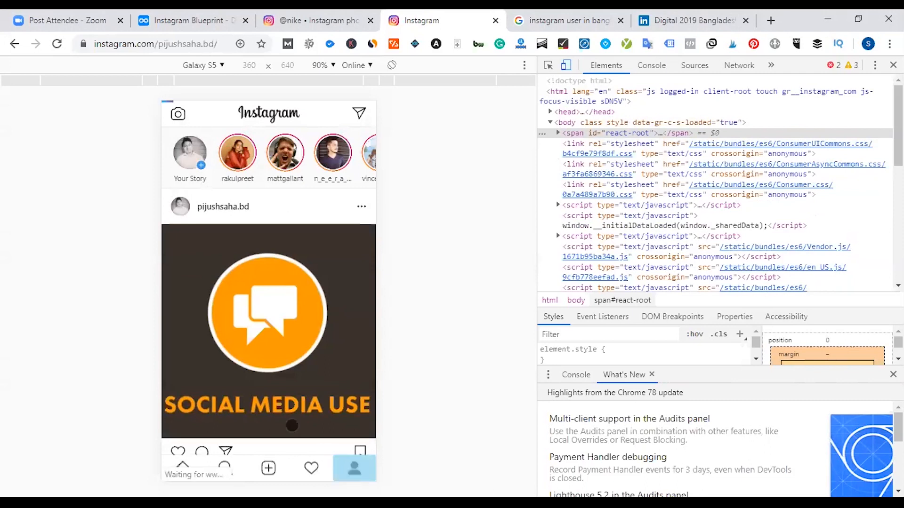
pyautogui.click(354, 467)
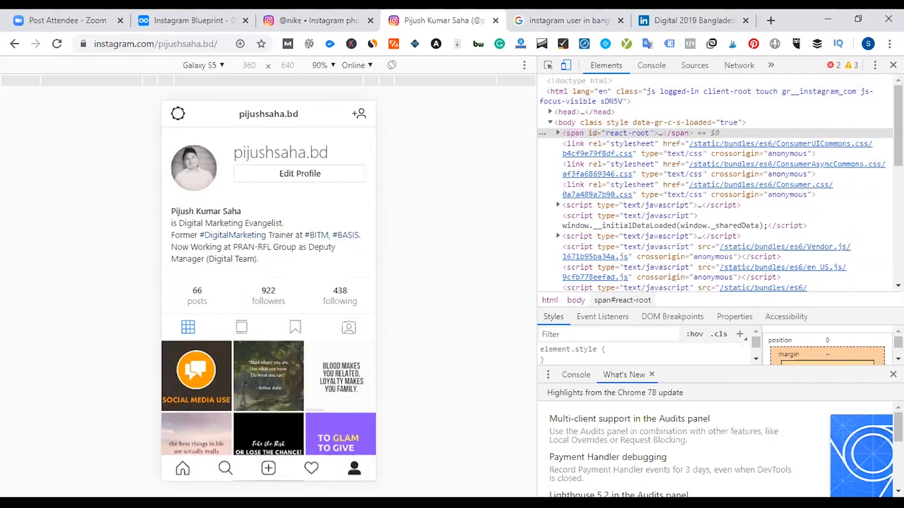
# Open the Dynalist Instagram Blueprint and expand its Use From Desktop steps
pyautogui.click(190, 20)
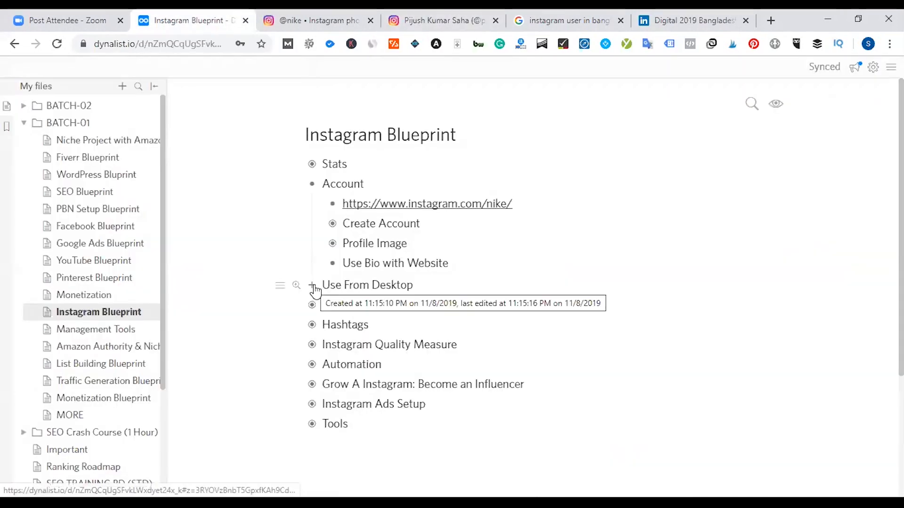
pyautogui.click(568, 20)
pyautogui.write('instagram chrome extension')
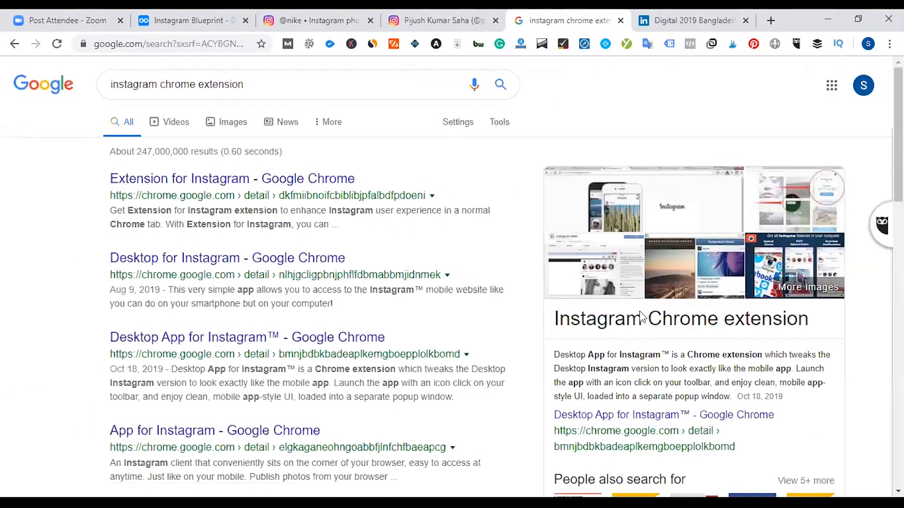
# Browse the Extension for Instagram and Desktop for Instagram store pages, then return to the notes
pyautogui.click(233, 178)
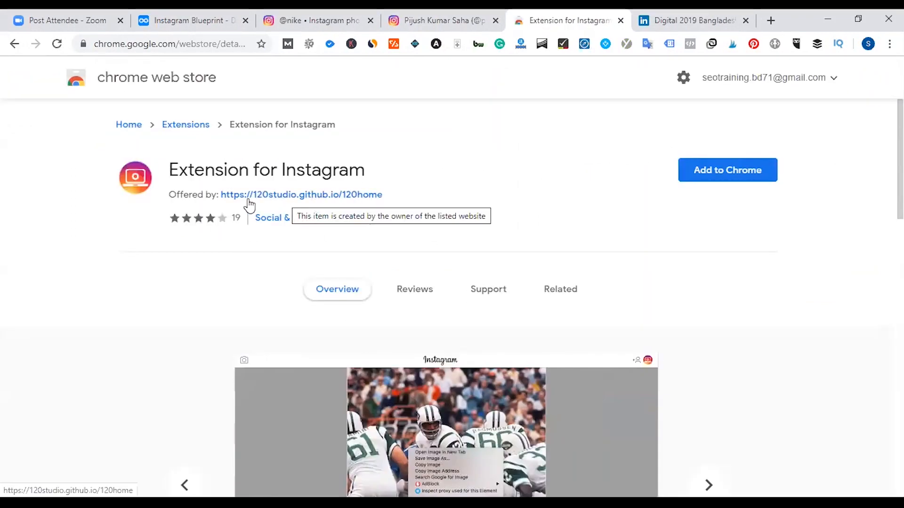
pyautogui.moveTo(27, 60)
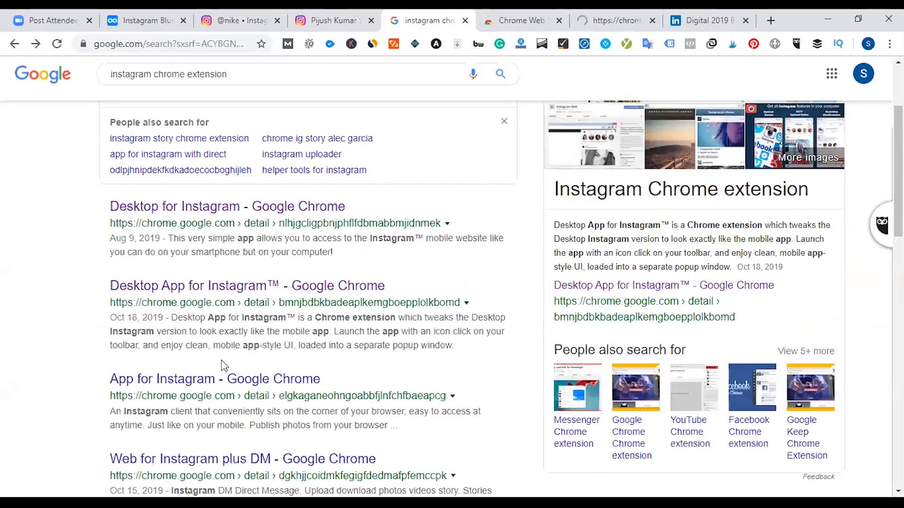
pyautogui.click(175, 206)
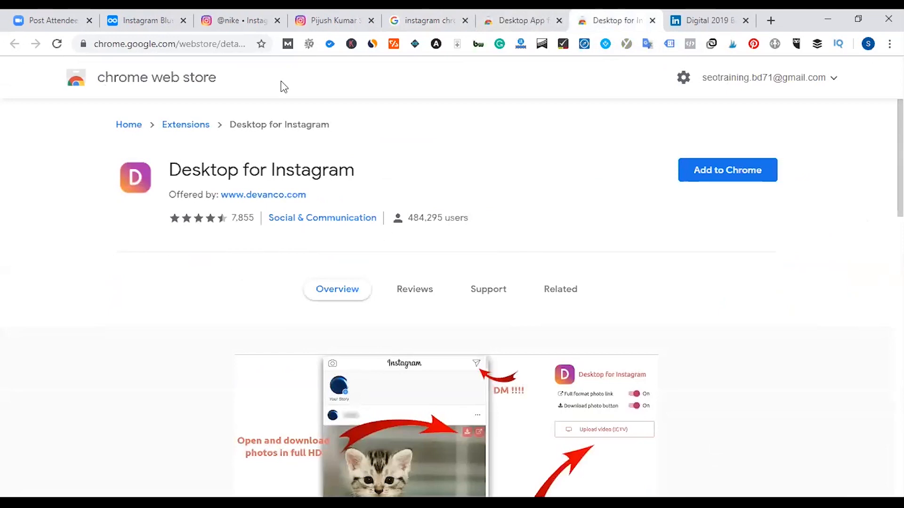
pyautogui.click(146, 21)
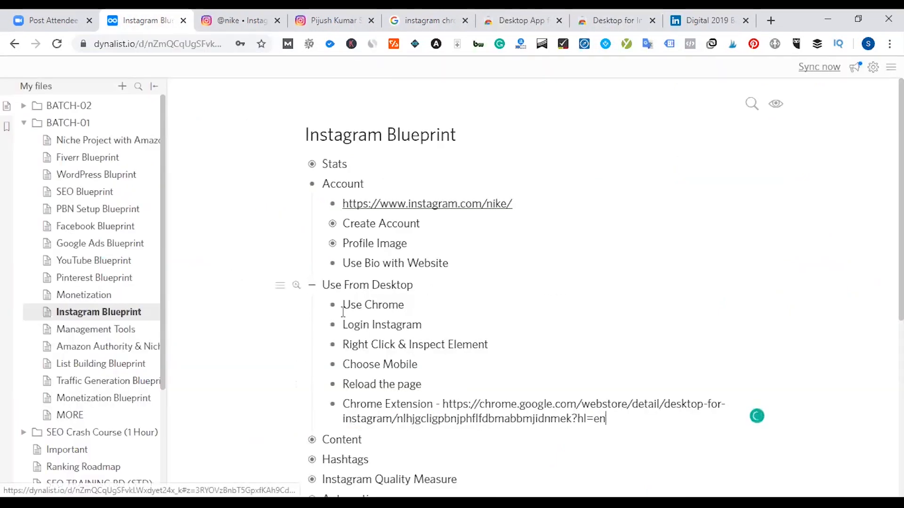